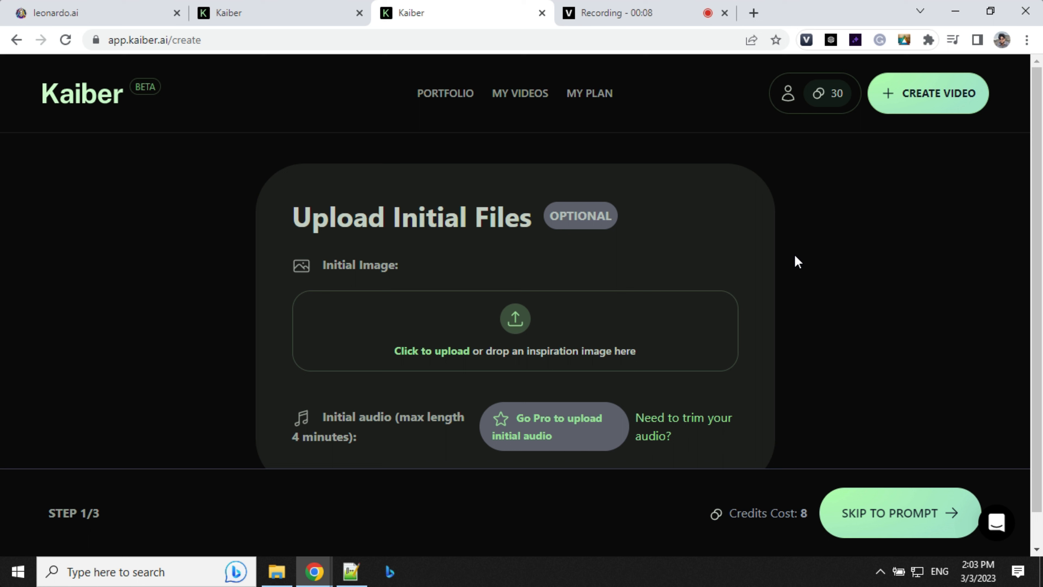
{"action": "mouse_move", "coordinate": [971, 159]}
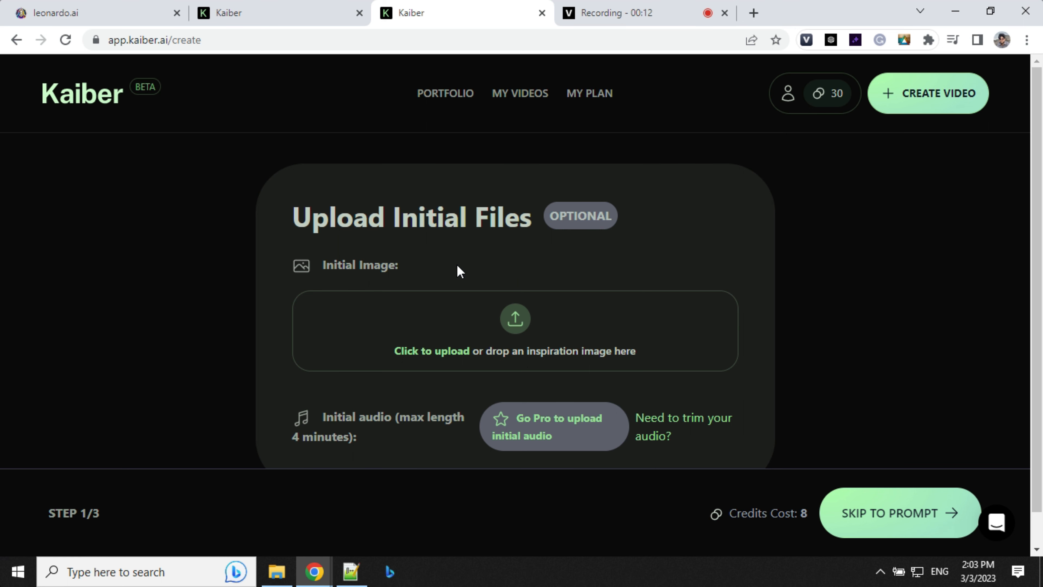
{"action": "mouse_move", "coordinate": [518, 322]}
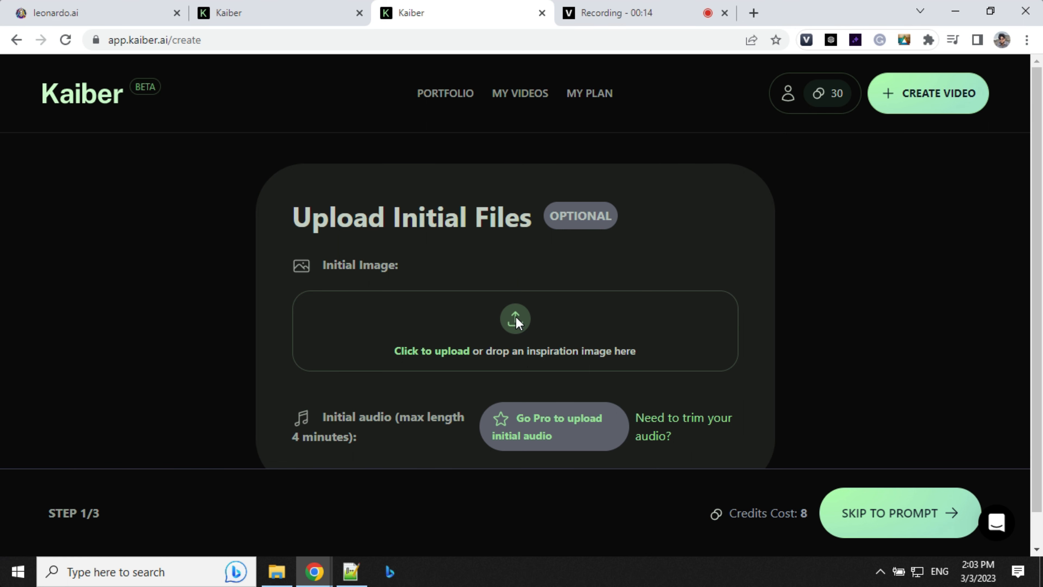
Upload the cyberpunk-girl picture as the video's initial image.
{"action": "left_click", "coordinate": [515, 330]}
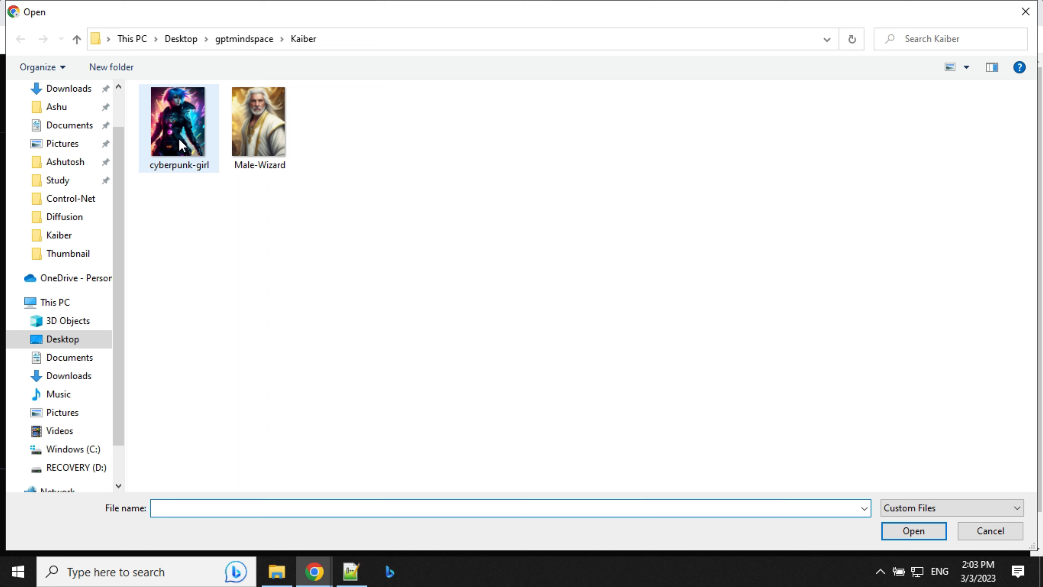
{"action": "left_click", "coordinate": [178, 120]}
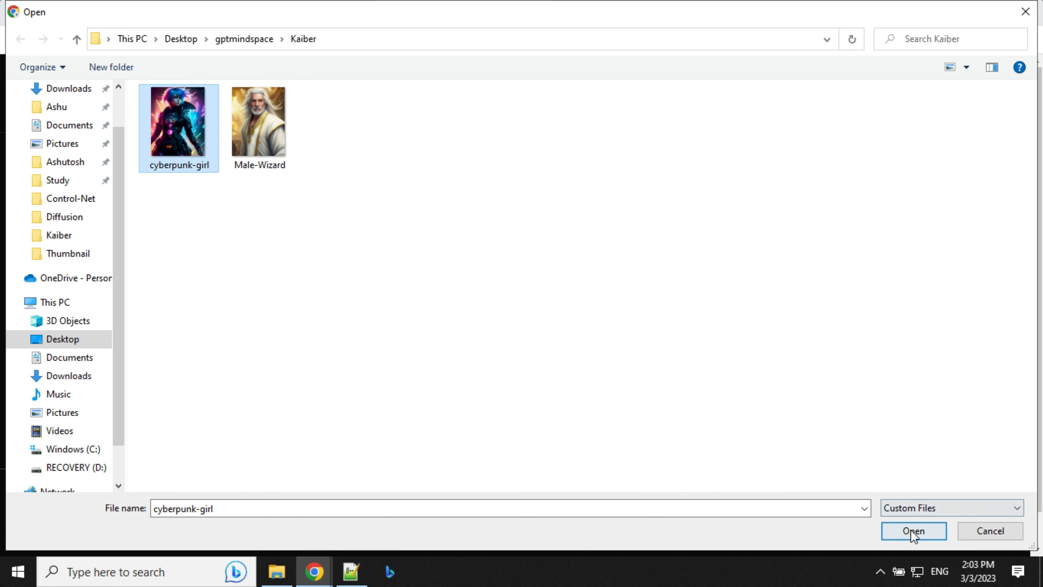
{"action": "left_click", "coordinate": [912, 530]}
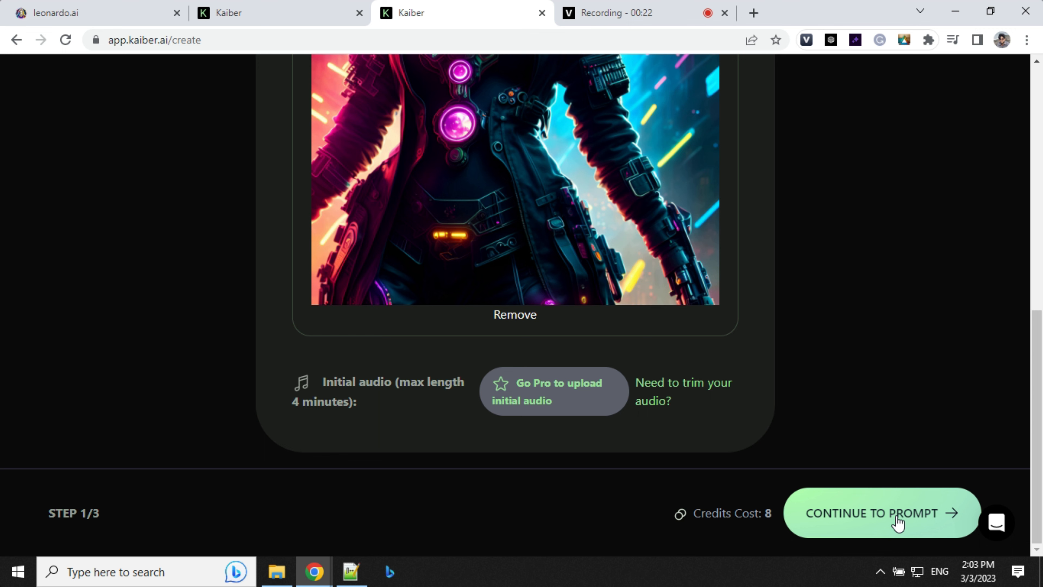
Make the subject 'A Portrait Of A Main Character' with typed style 'still from a retrofuturistic film, cyberpunk, cinematic focus, realistic, highly detailed'.
{"action": "left_click", "coordinate": [870, 513]}
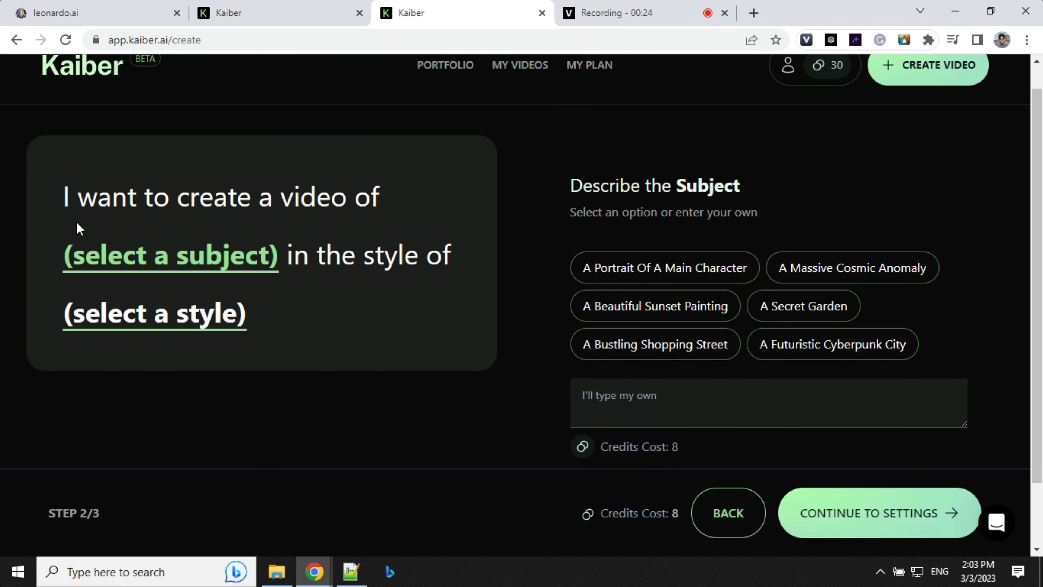
{"action": "mouse_move", "coordinate": [127, 273]}
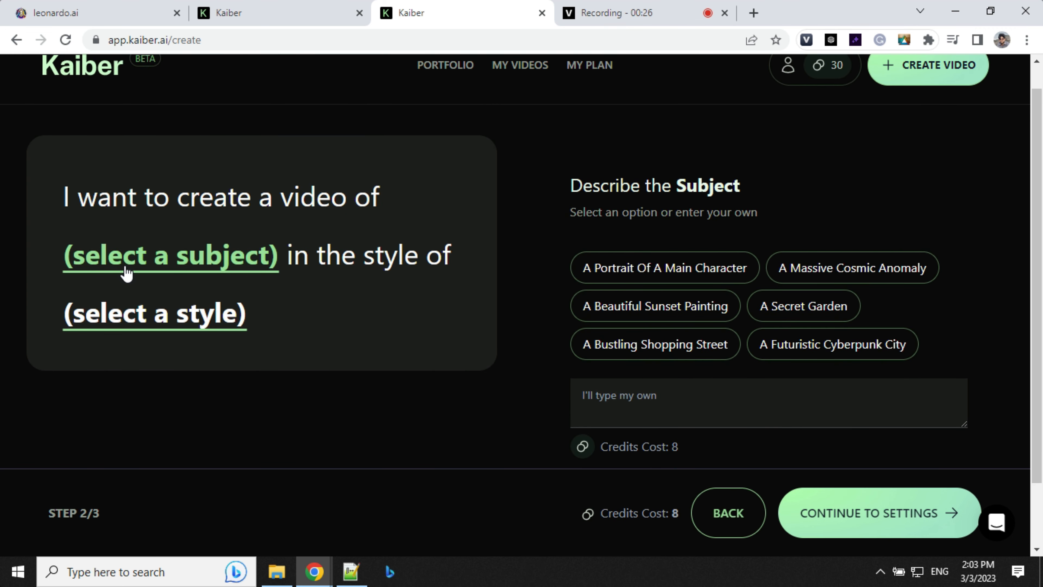
{"action": "mouse_move", "coordinate": [653, 279]}
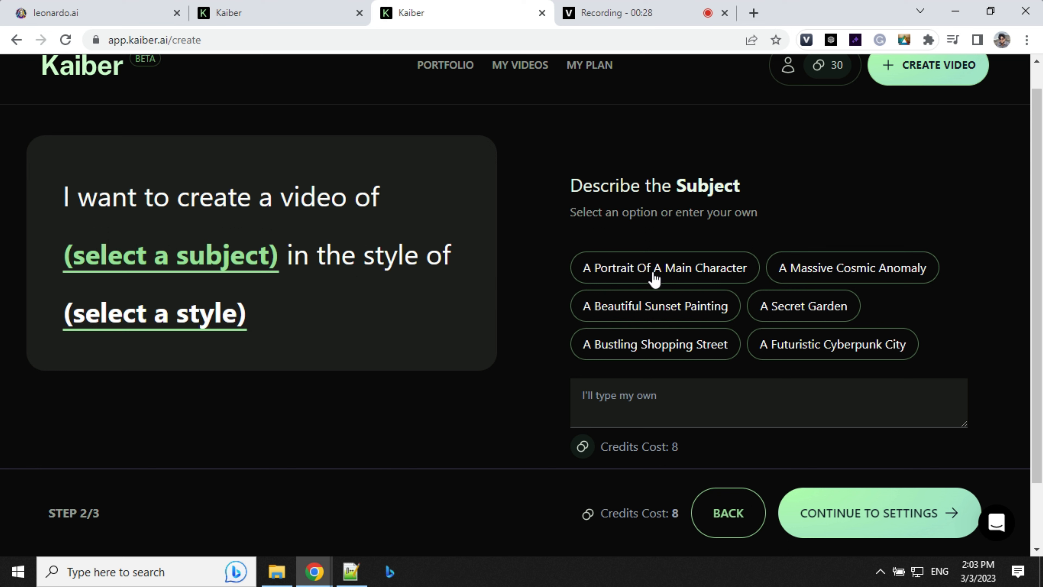
{"action": "mouse_move", "coordinate": [837, 380]}
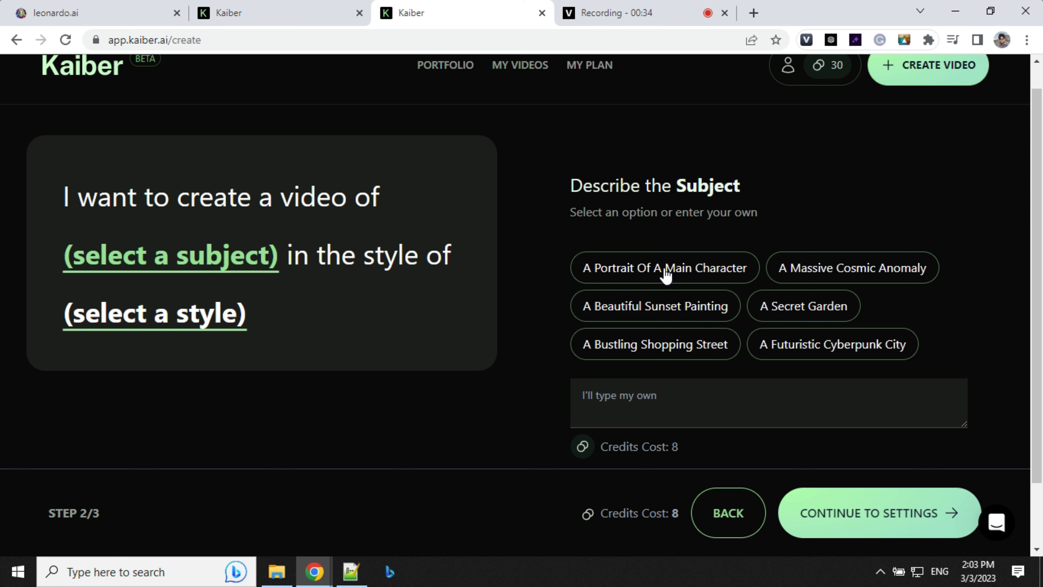
{"action": "left_click", "coordinate": [663, 267]}
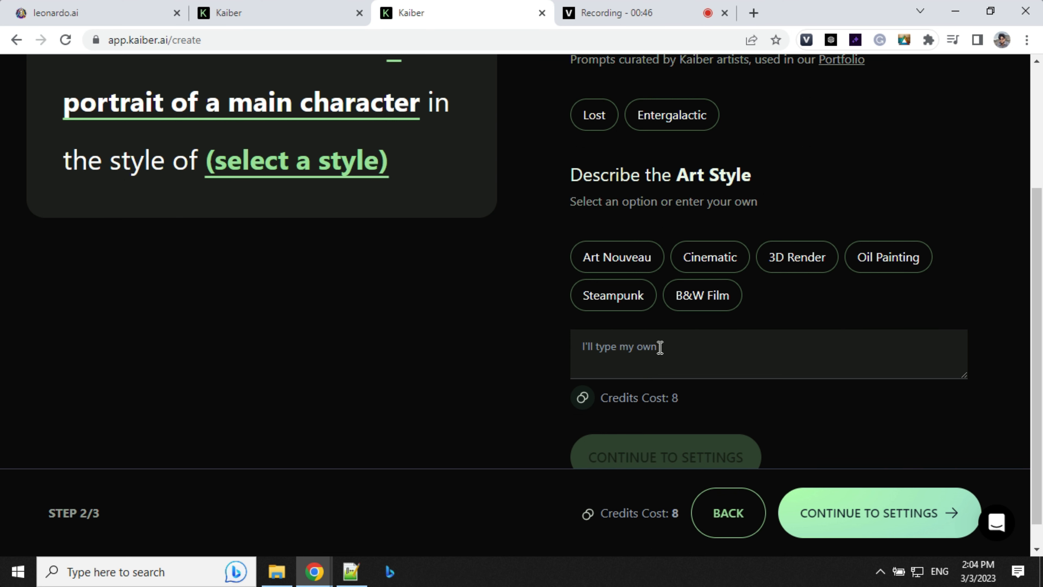
{"action": "type", "text": "still from a retrofuturistic film, cyberpunk, cinematic focus, realistic, highly detailed, masterpiece"}
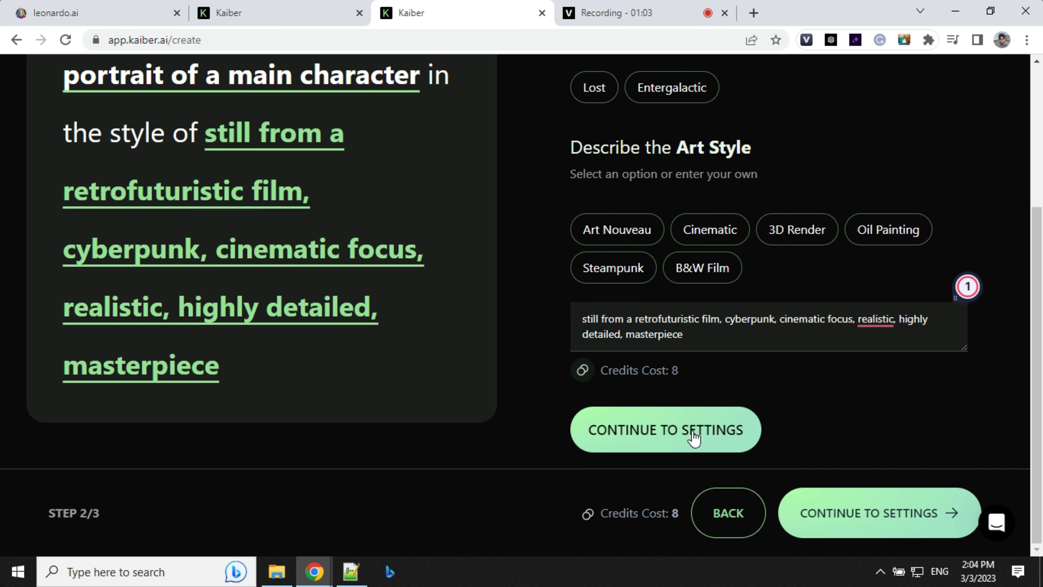
{"action": "left_click", "coordinate": [664, 429]}
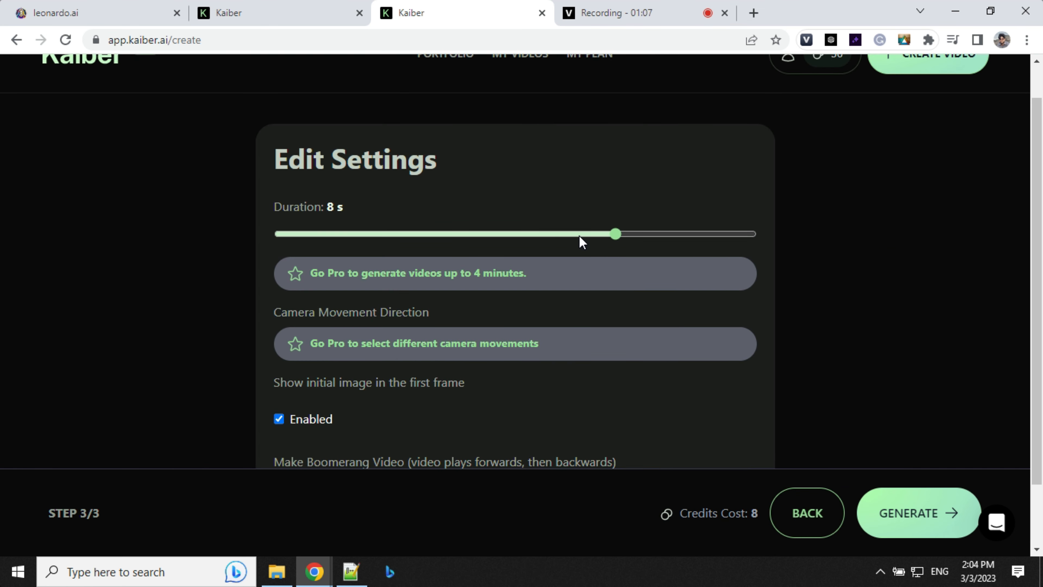
Generate the 8-second video keeping the default settings.
{"action": "scroll", "scroll_direction": "down", "scroll_amount": 3}
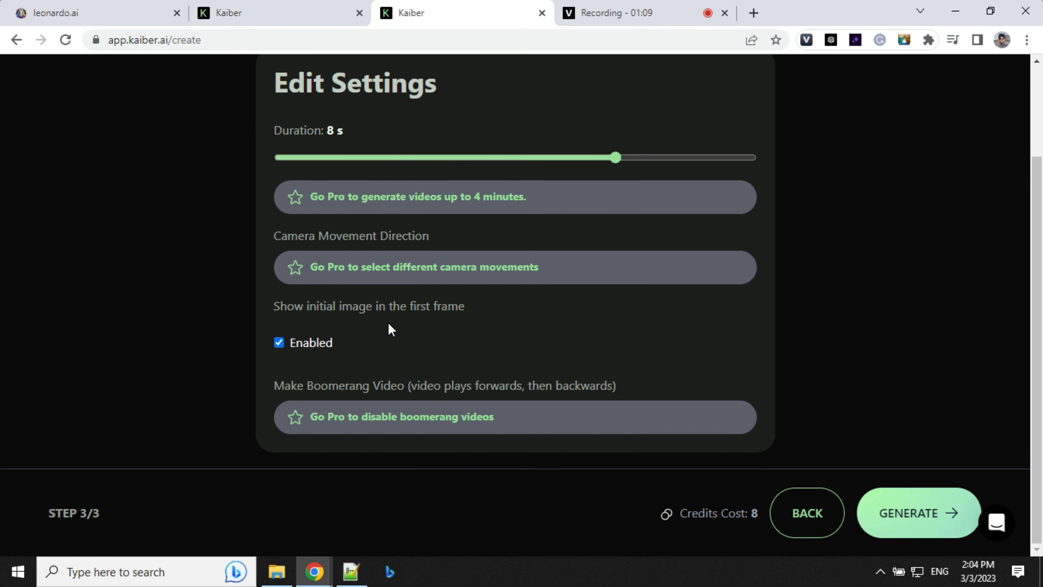
{"action": "mouse_move", "coordinate": [327, 338]}
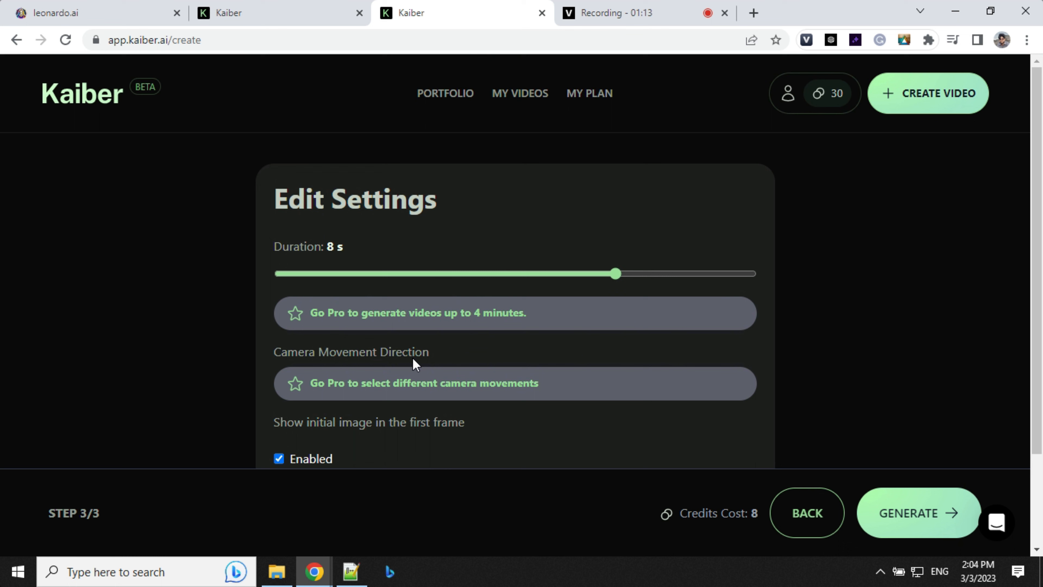
{"action": "scroll", "scroll_direction": "down", "scroll_amount": 3}
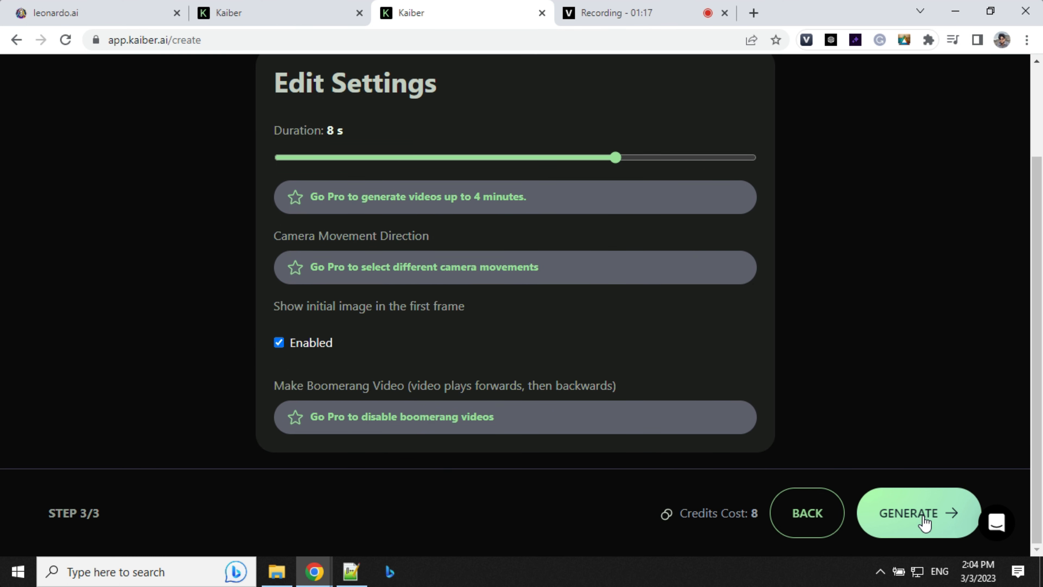
{"action": "left_click", "coordinate": [918, 512]}
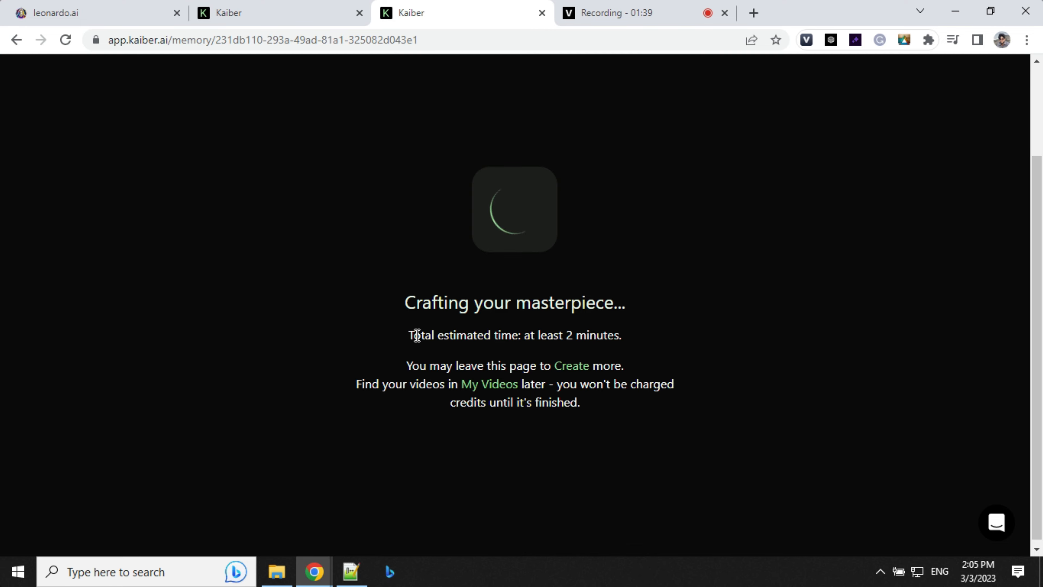
{"action": "mouse_move", "coordinate": [456, 327]}
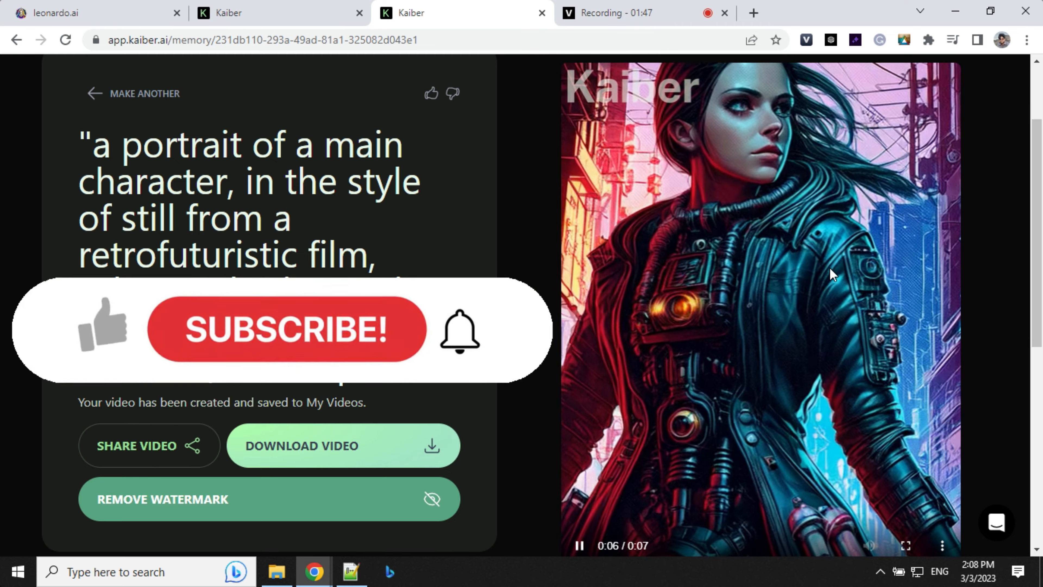
Review the finished cyberpunk-girl video page while it saves to My Videos.
{"action": "scroll", "scroll_direction": "down", "scroll_amount": 3}
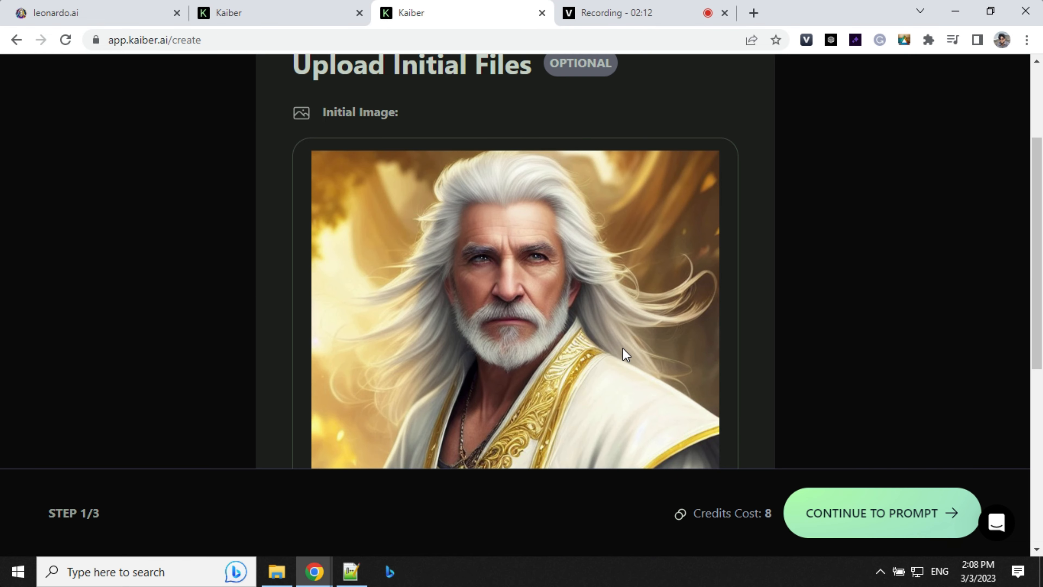
Advance from the uploaded wizard image to the prompt step.
{"action": "scroll", "scroll_direction": "down", "scroll_amount": 3}
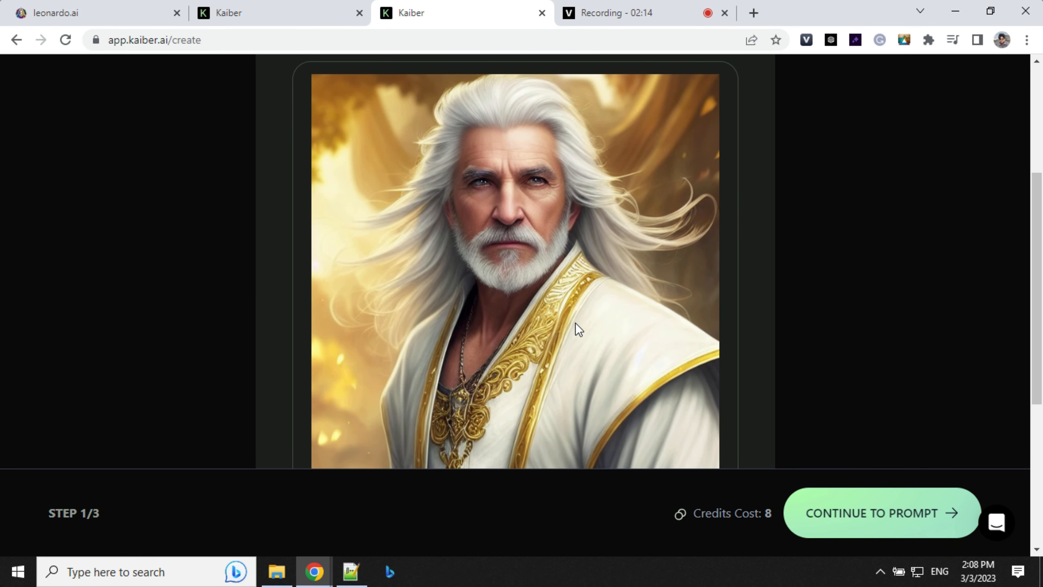
{"action": "left_click", "coordinate": [92, 12]}
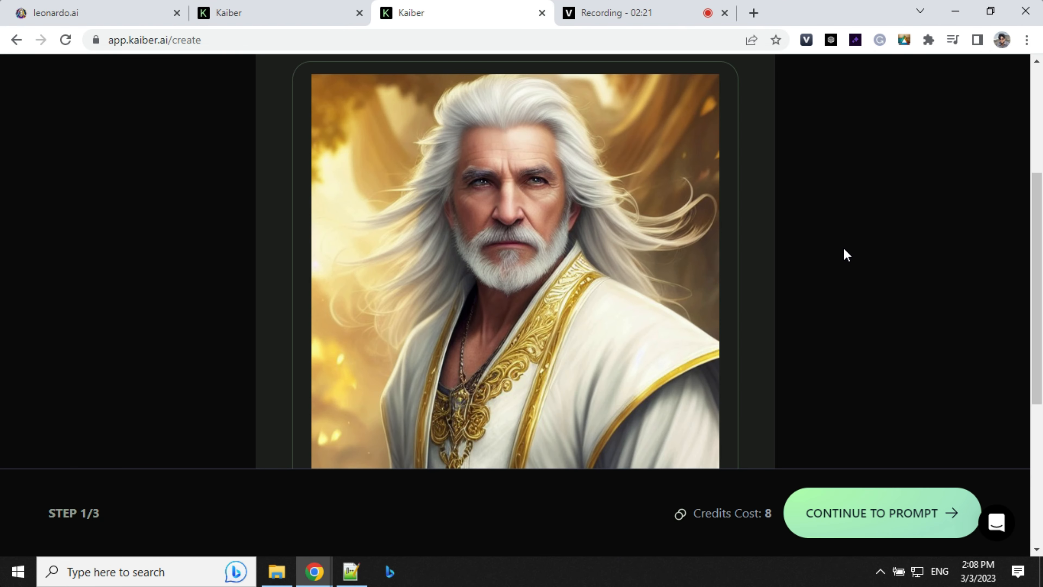
{"action": "scroll", "scroll_direction": "down", "scroll_amount": 3}
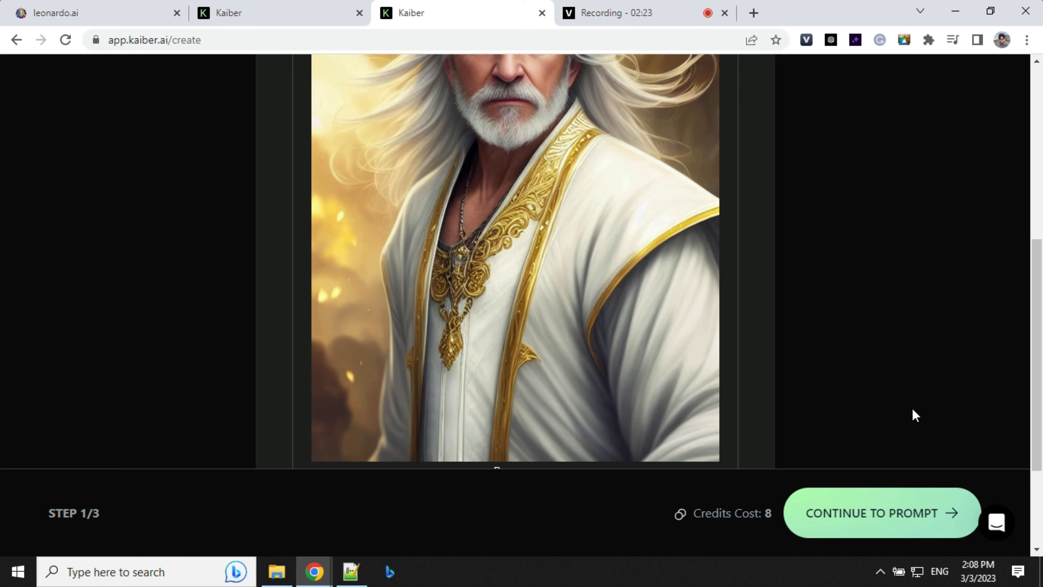
{"action": "left_click", "coordinate": [869, 512]}
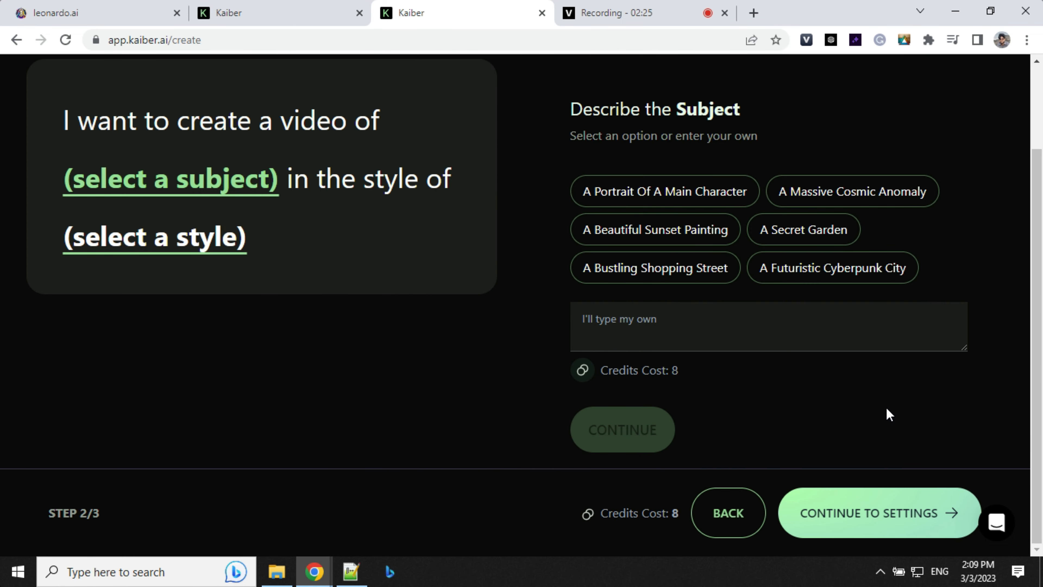
{"action": "mouse_move", "coordinate": [323, 205]}
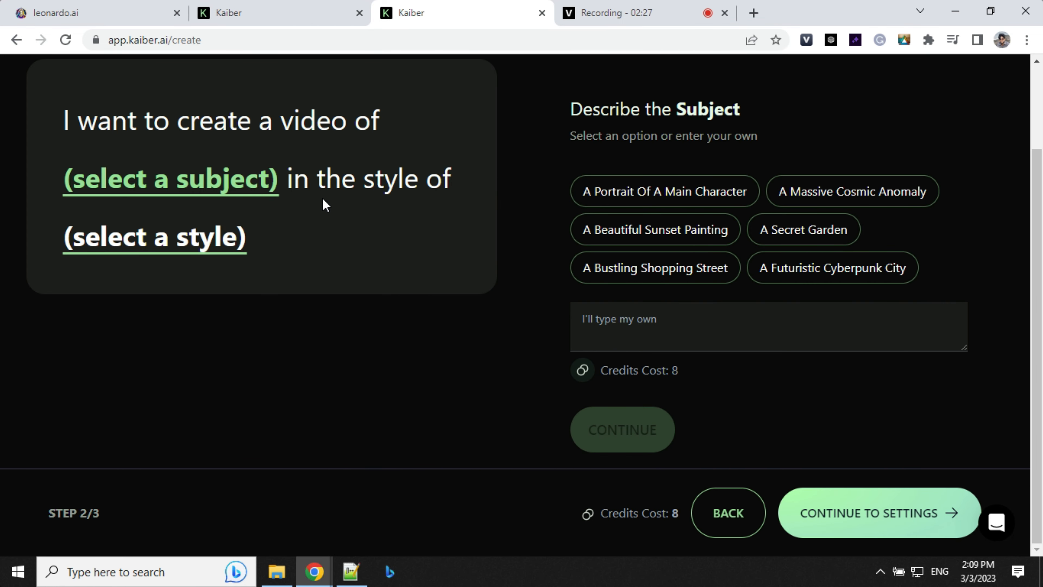
Make the subject a portrait of a main character in the 3D Render (octane, 8k, ray-tracing) style.
{"action": "left_click", "coordinate": [664, 192]}
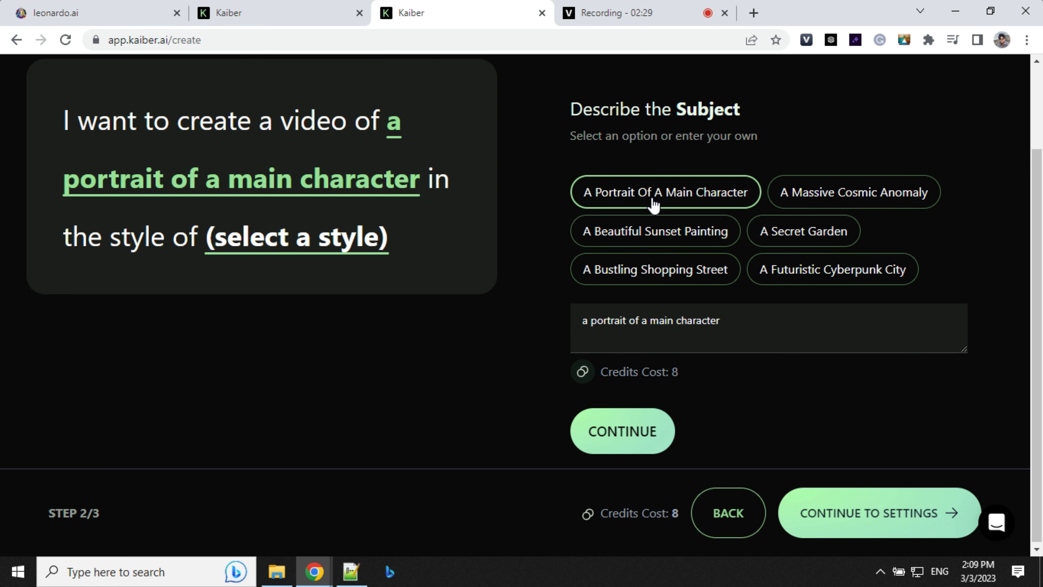
{"action": "left_click", "coordinate": [622, 431]}
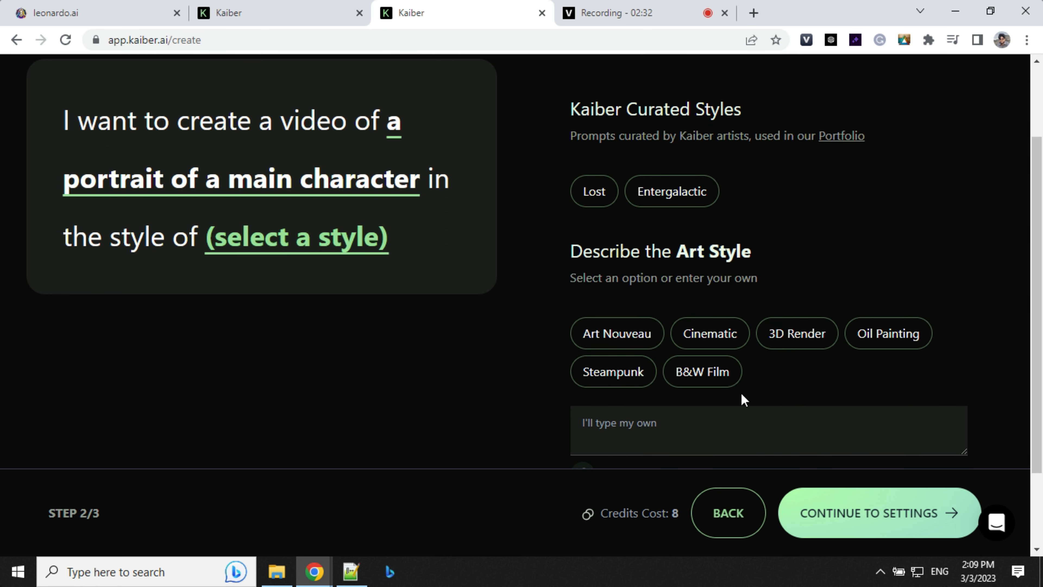
{"action": "mouse_move", "coordinate": [601, 383]}
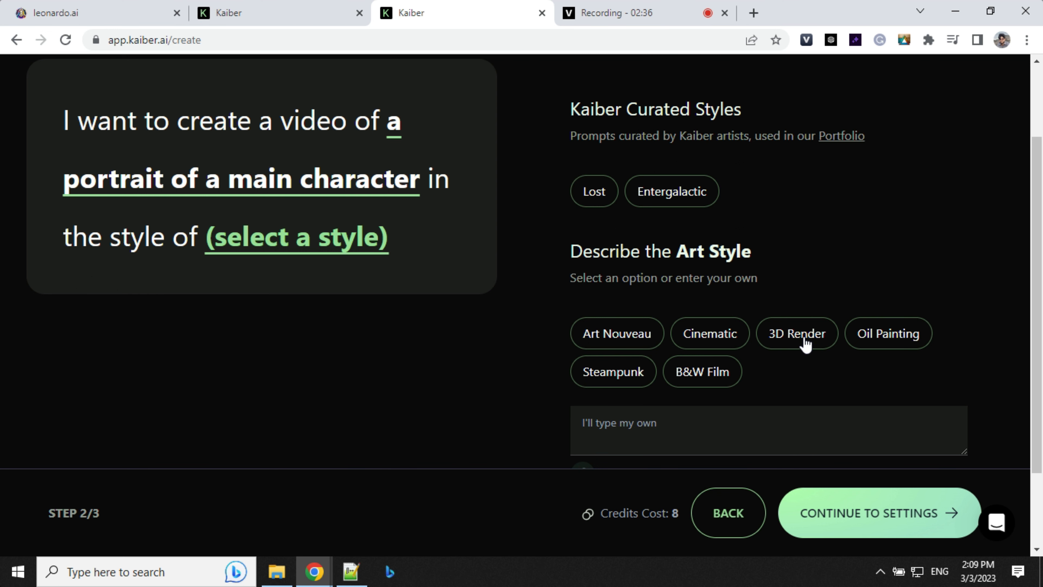
{"action": "left_click", "coordinate": [795, 333]}
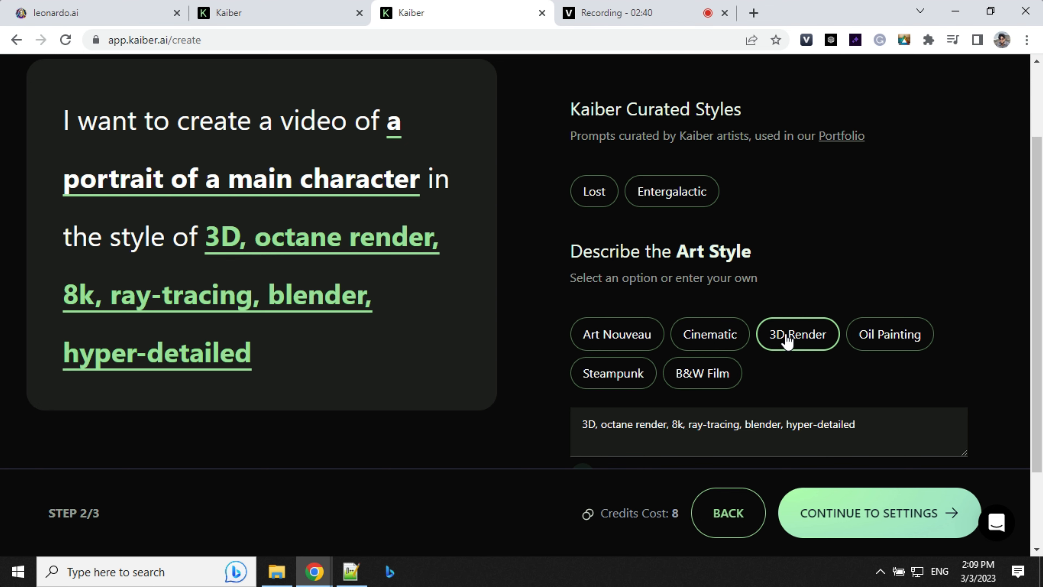
{"action": "scroll", "scroll_direction": "down", "scroll_amount": 3}
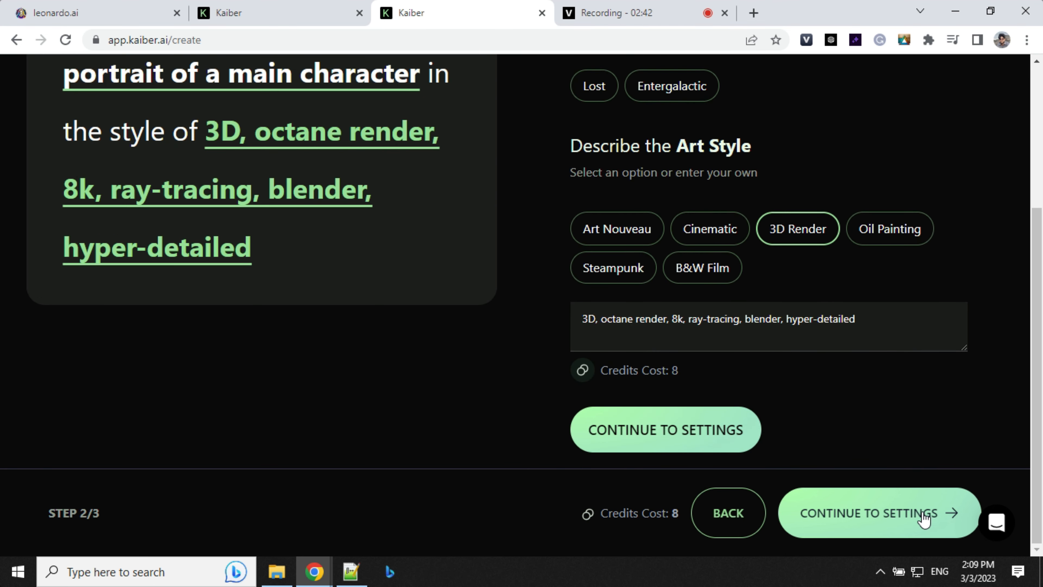
Set duration to 10 seconds, generate the portrait video, then start a new creation.
{"action": "left_click", "coordinate": [878, 513]}
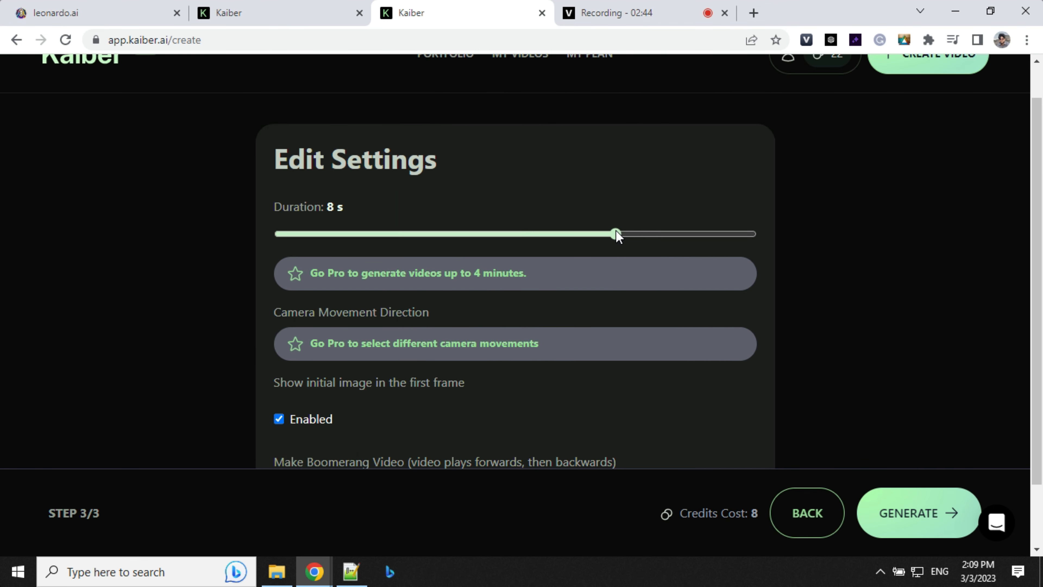
{"action": "left_click_drag", "start_coordinate": [613, 233], "coordinate": [751, 234]}
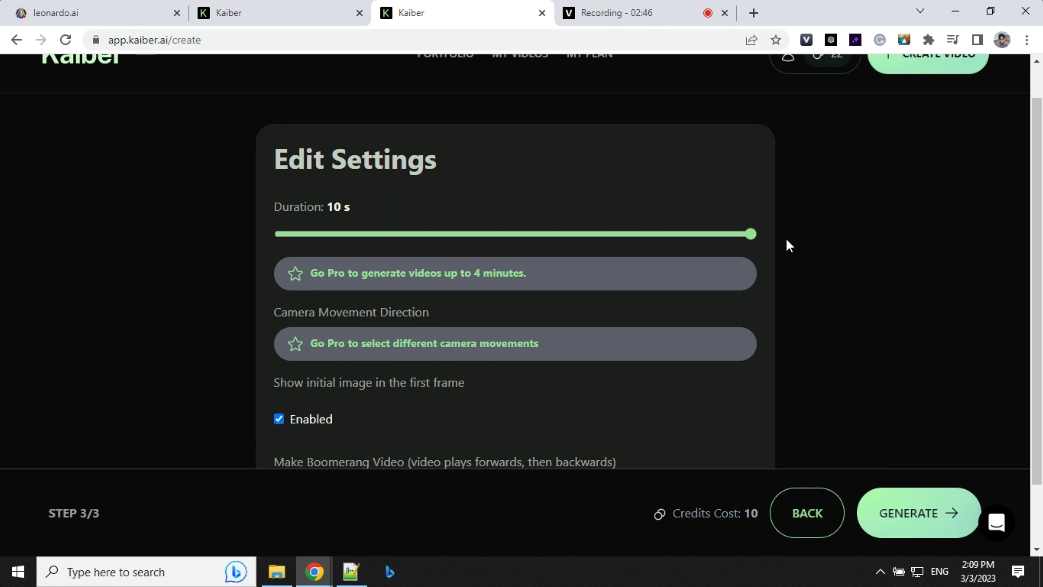
{"action": "scroll", "scroll_direction": "down", "scroll_amount": 3}
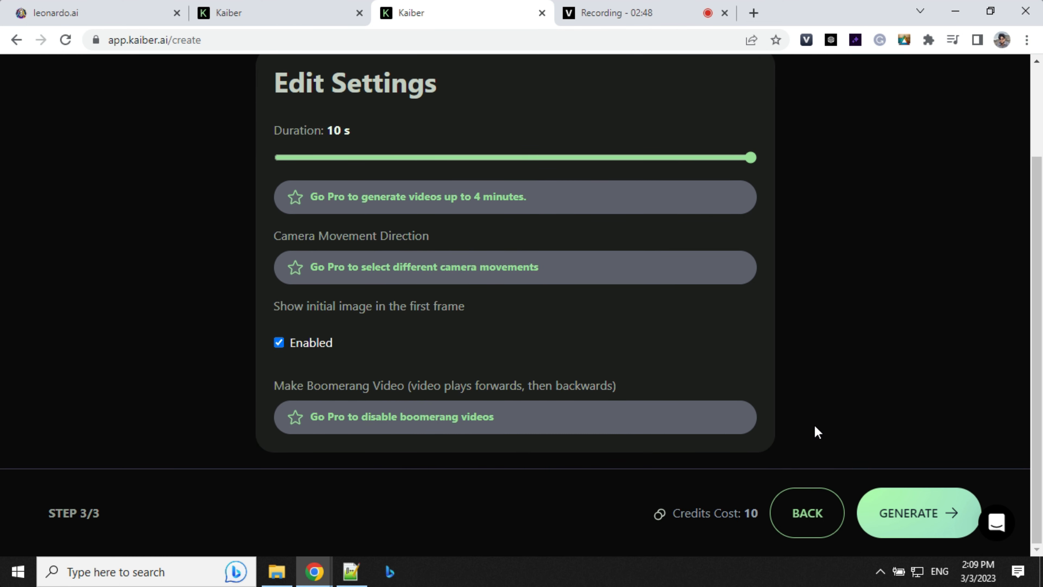
{"action": "left_click", "coordinate": [916, 513]}
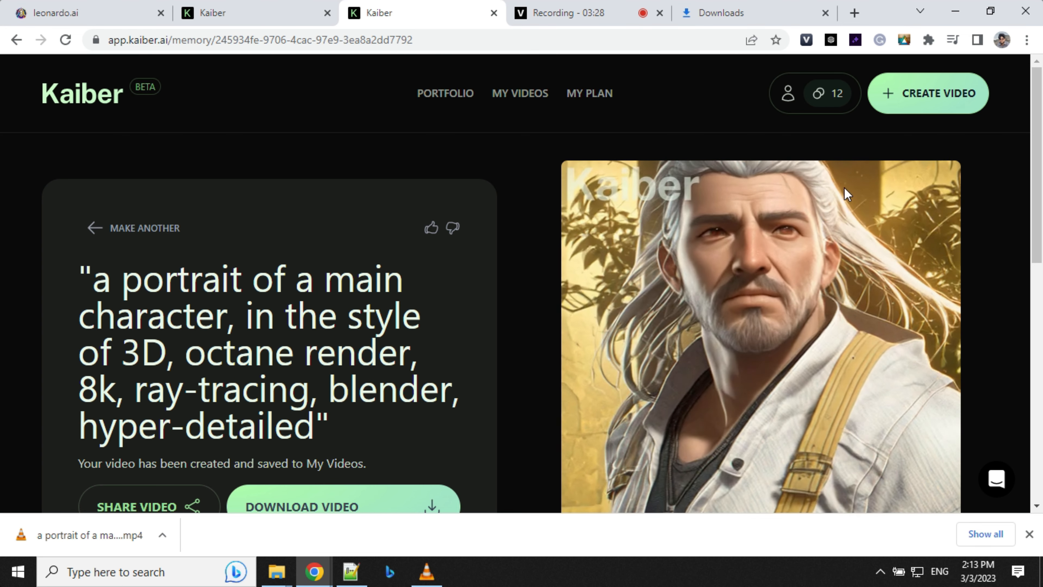
{"action": "left_click", "coordinate": [927, 93]}
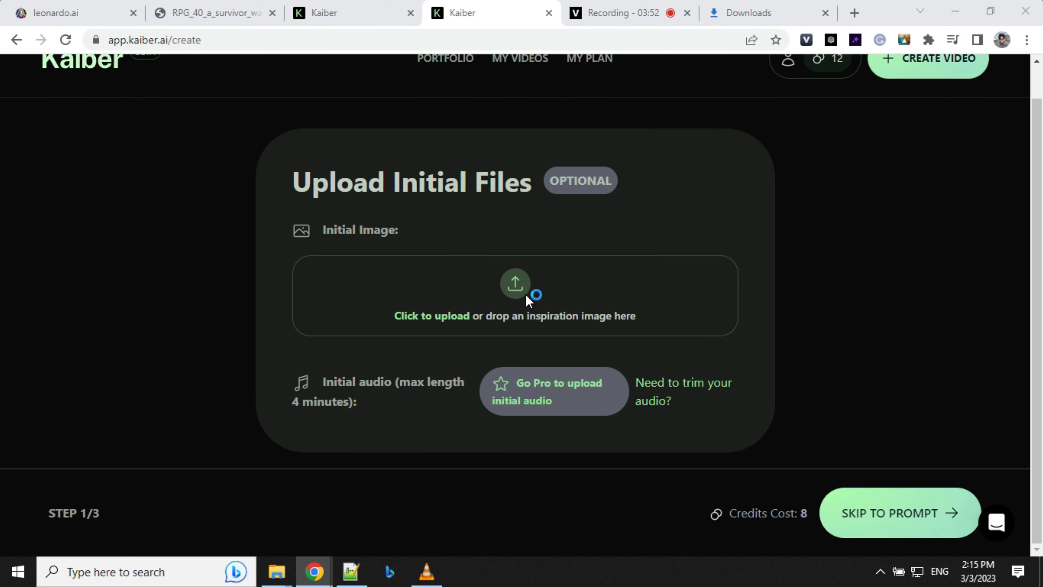
Upload the futuristic-city picture as the initial image and reach the prompt step.
{"action": "left_click", "coordinate": [515, 295]}
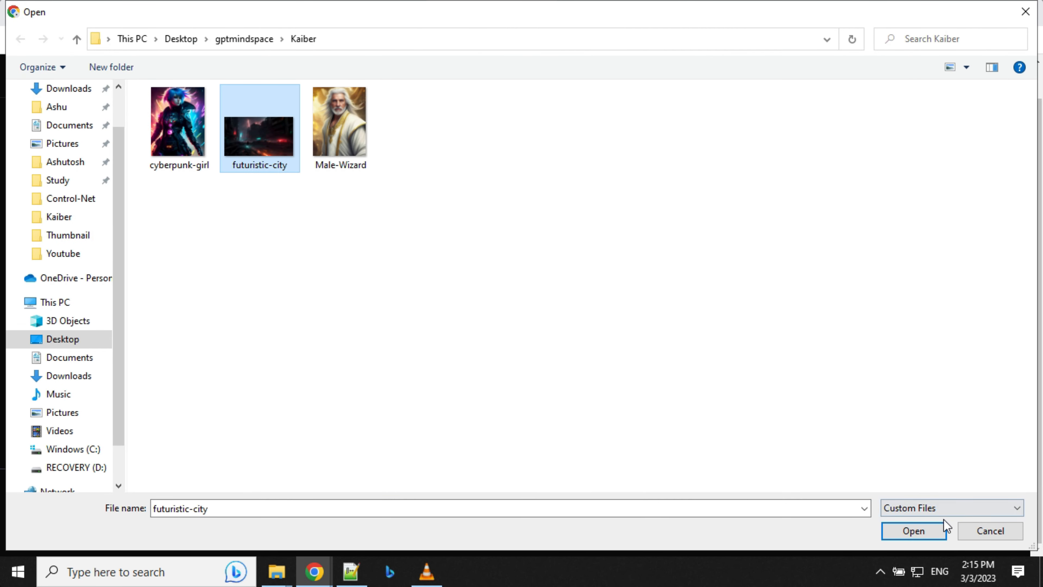
{"action": "left_click", "coordinate": [912, 531]}
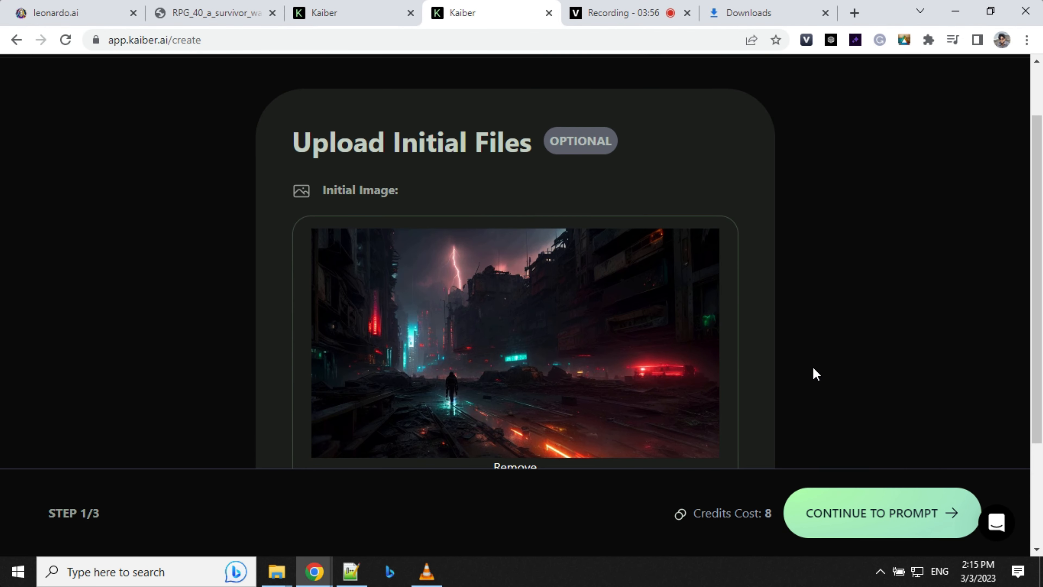
{"action": "left_click", "coordinate": [880, 513]}
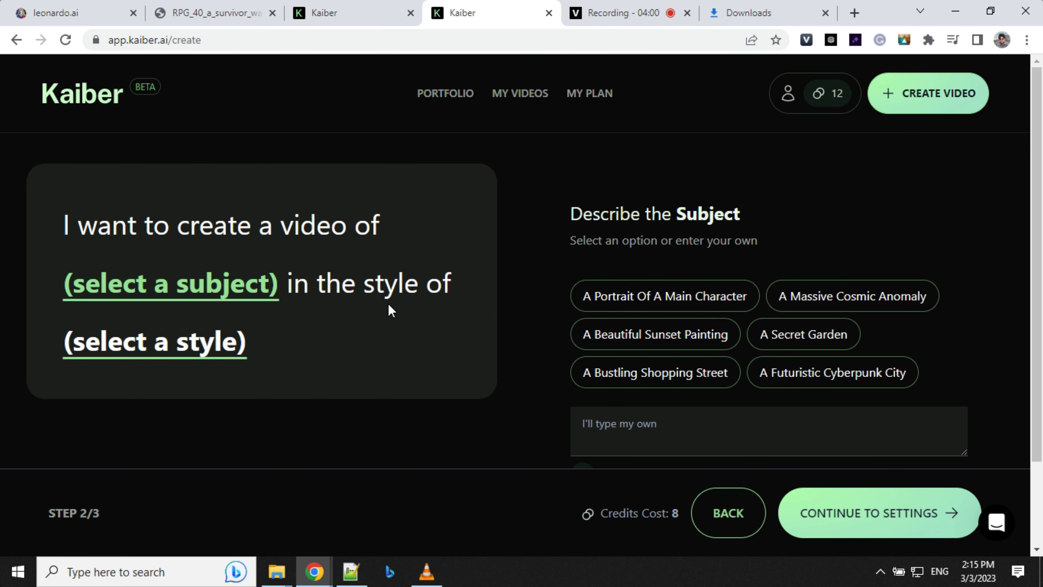
{"action": "mouse_move", "coordinate": [701, 404]}
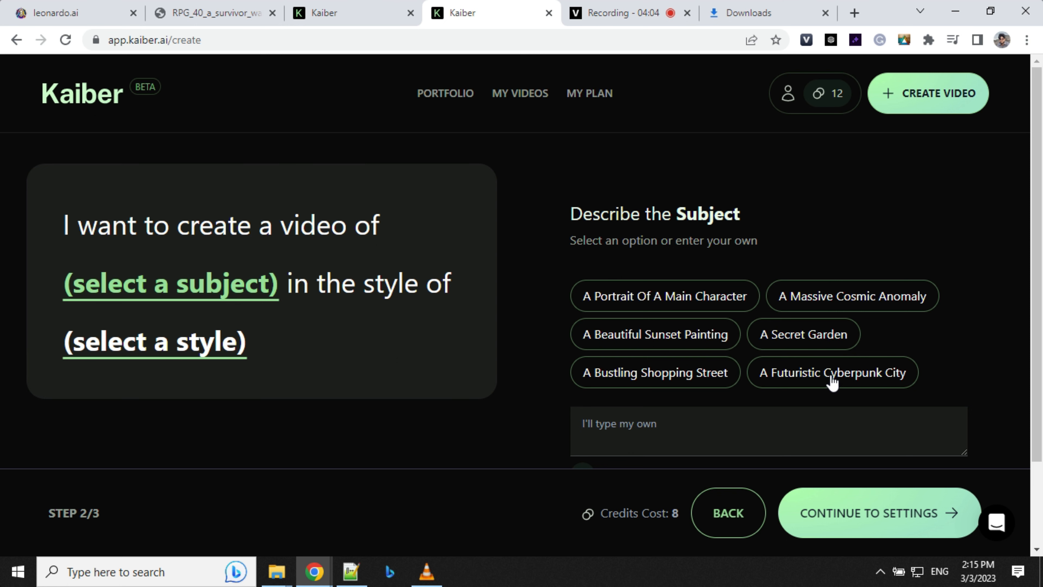
Make the subject A Futuristic Cyberpunk City with the Cinematic art style.
{"action": "left_click", "coordinate": [832, 373]}
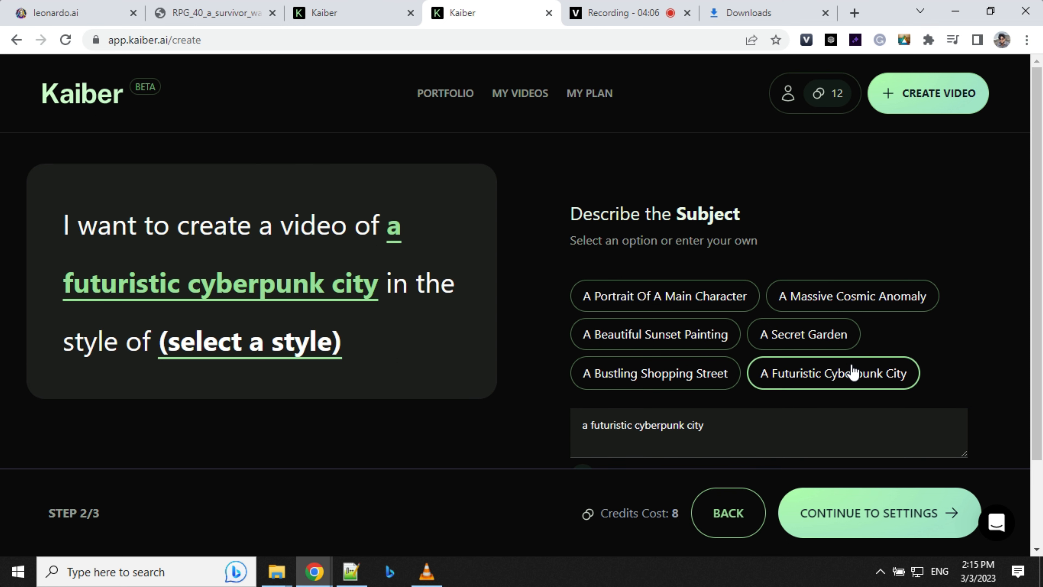
{"action": "scroll", "scroll_direction": "down", "scroll_amount": 3}
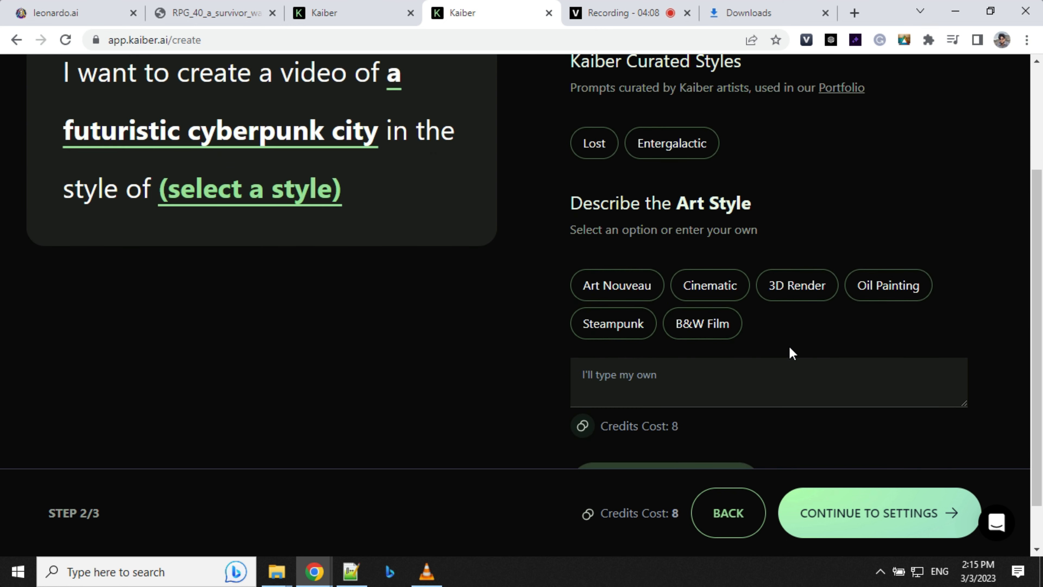
{"action": "left_click", "coordinate": [709, 286]}
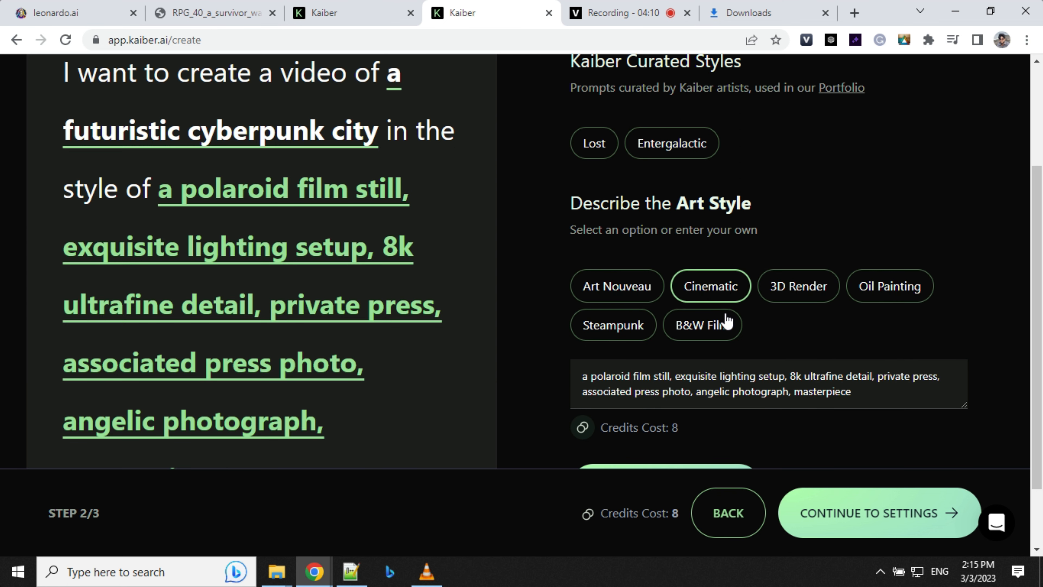
{"action": "scroll", "scroll_direction": "down", "scroll_amount": 3}
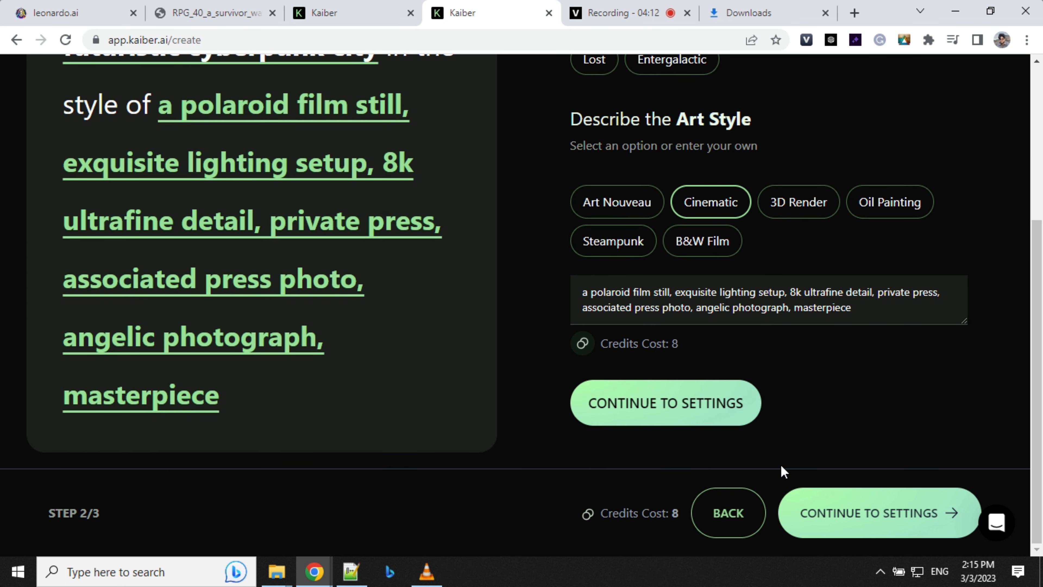
{"action": "mouse_move", "coordinate": [883, 522]}
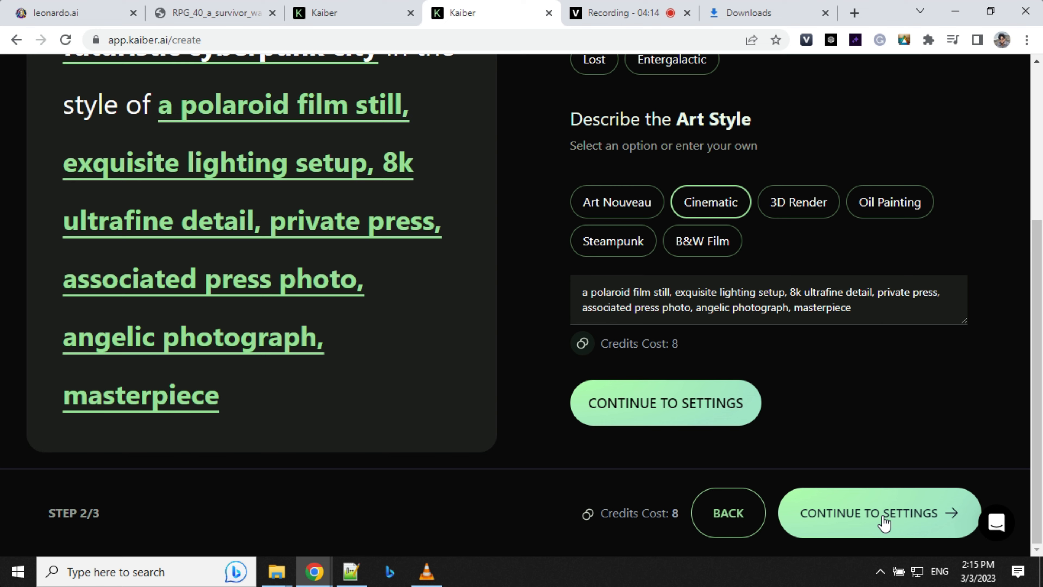
Set the duration to 10 seconds and generate the cyberpunk city video.
{"action": "left_click", "coordinate": [868, 513]}
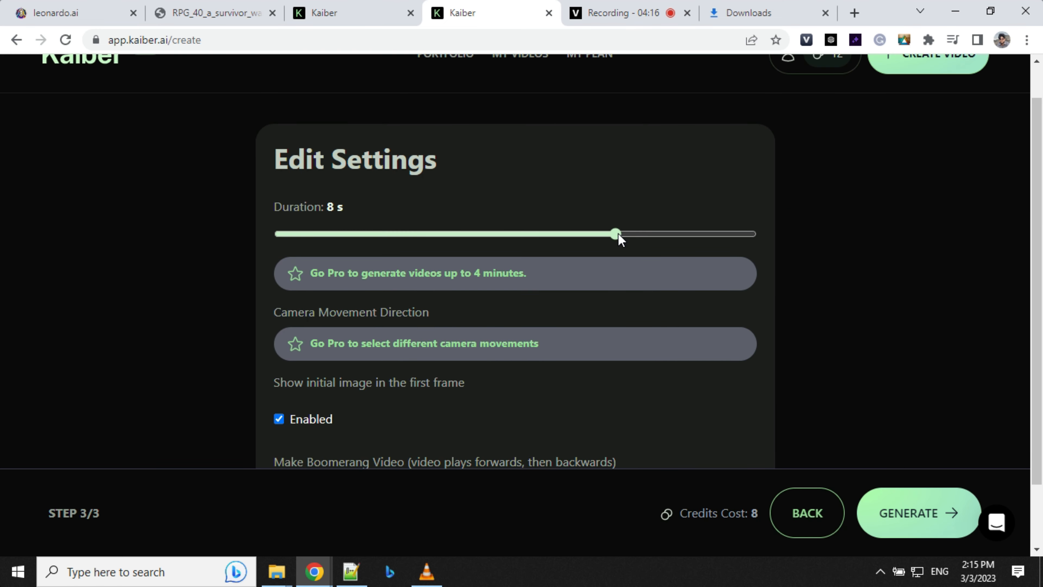
{"action": "left_click_drag", "start_coordinate": [613, 233], "coordinate": [753, 233]}
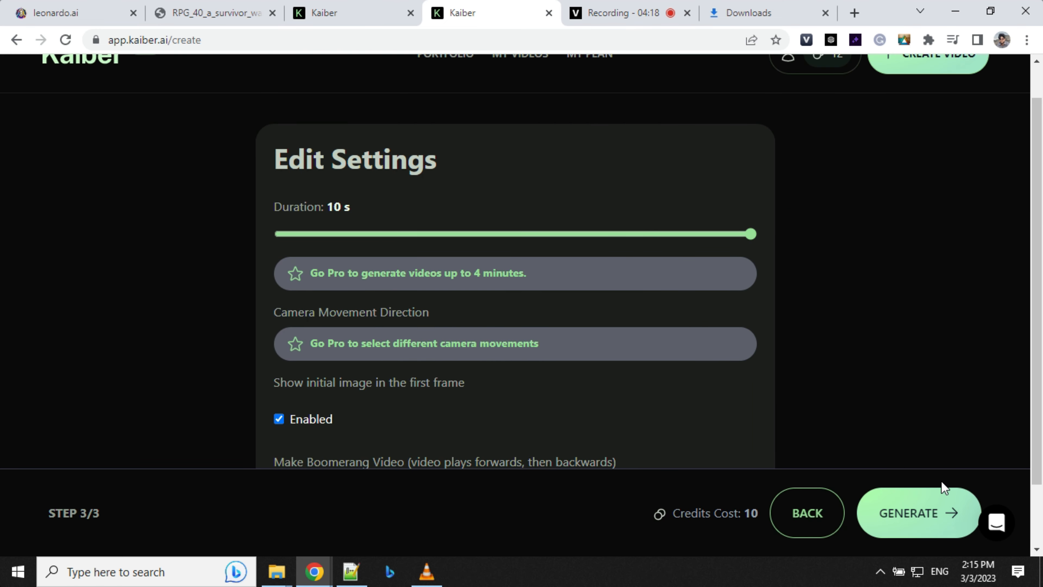
{"action": "left_click", "coordinate": [916, 512]}
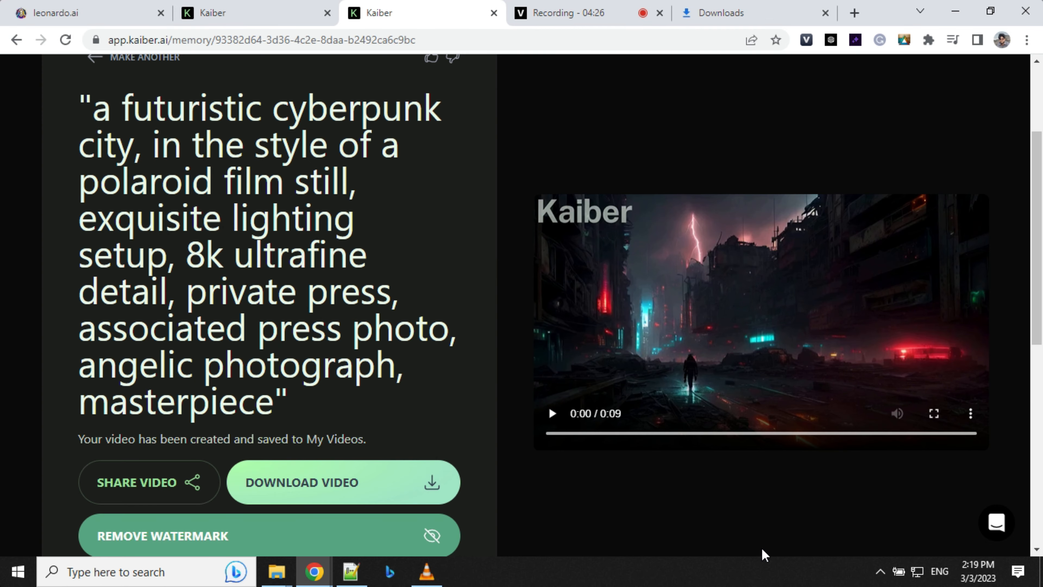
{"action": "mouse_move", "coordinate": [667, 507]}
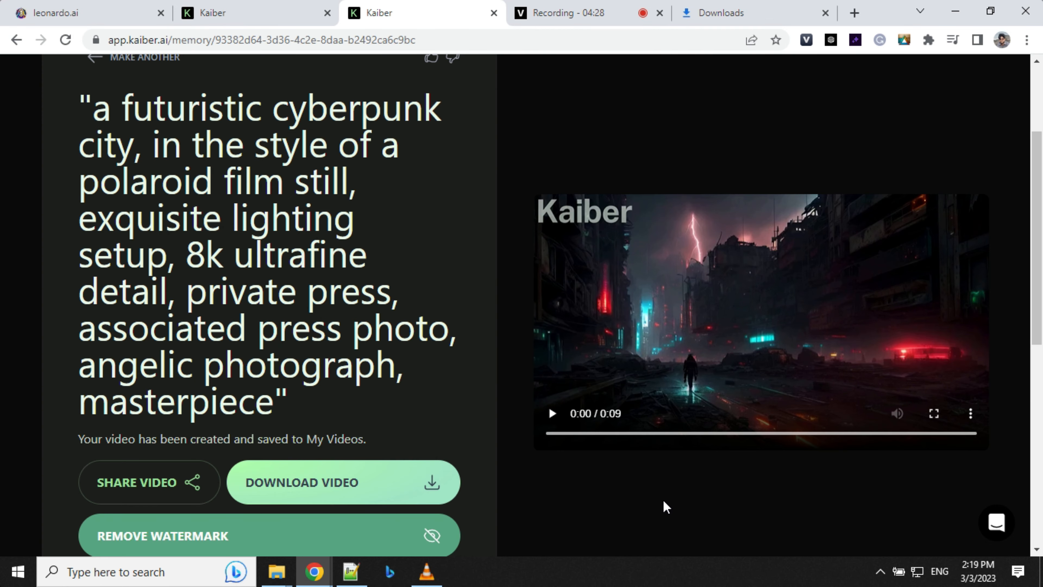
Play the finished cyberpunk city video full screen.
{"action": "left_click", "coordinate": [551, 413]}
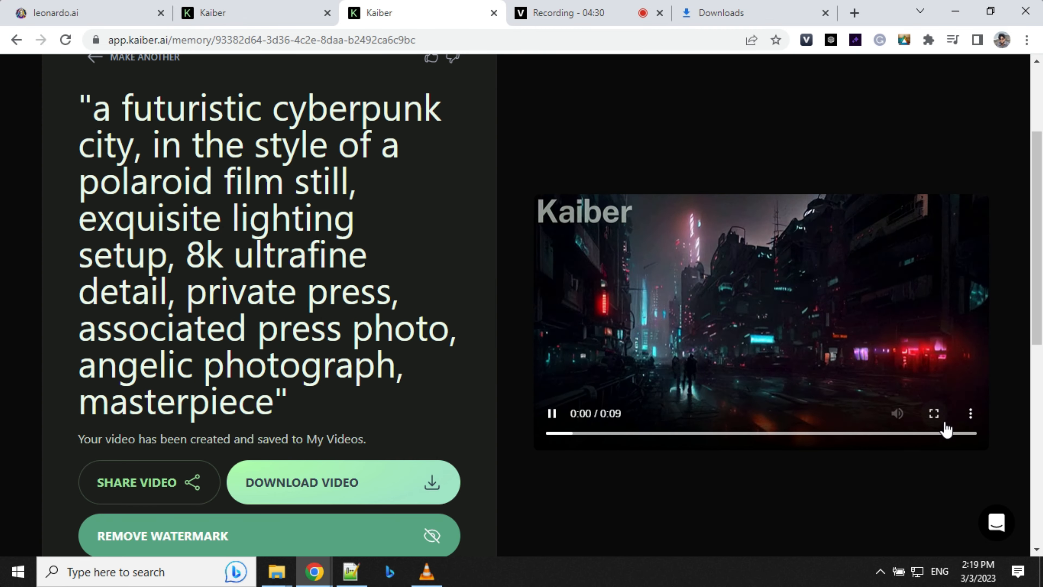
{"action": "left_click", "coordinate": [933, 412]}
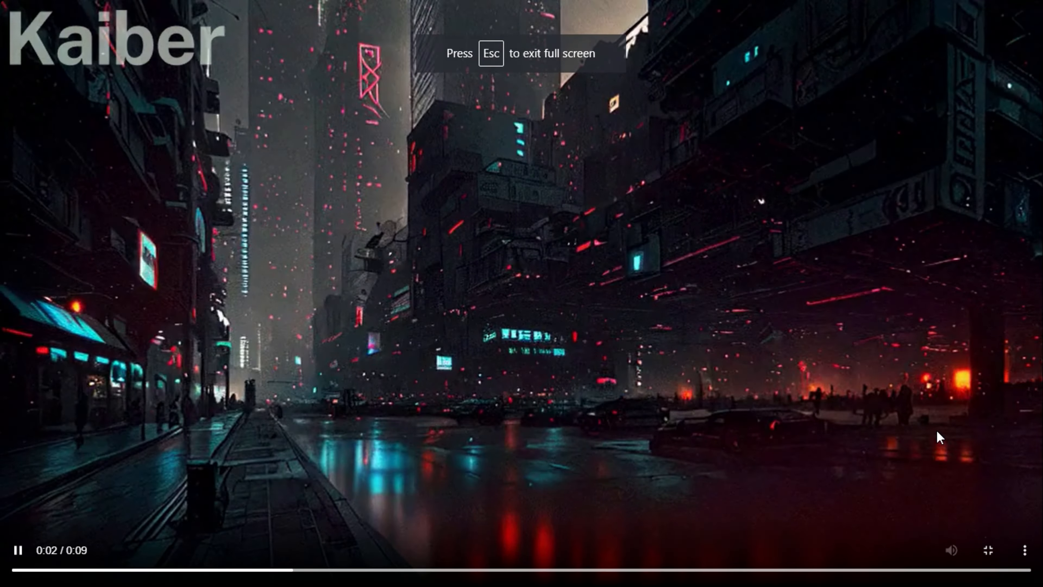